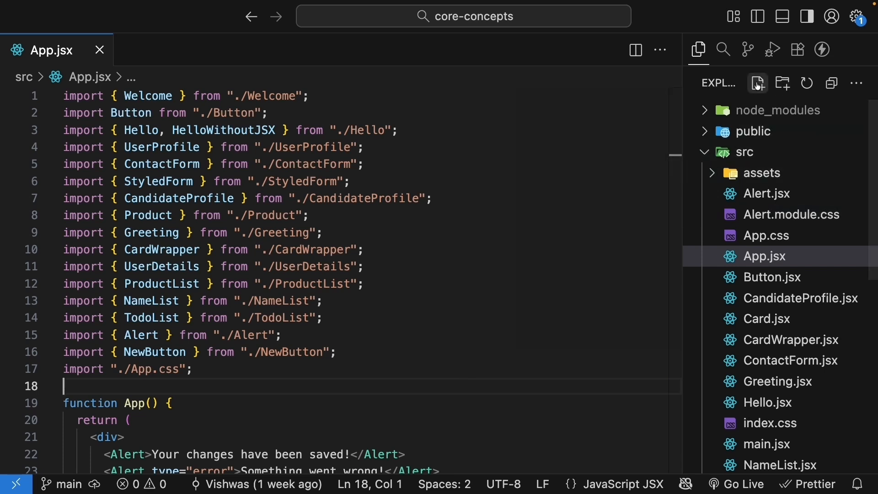
# Create a new CustomButton.jsx file in the src folder
pyautogui.click(757, 83)
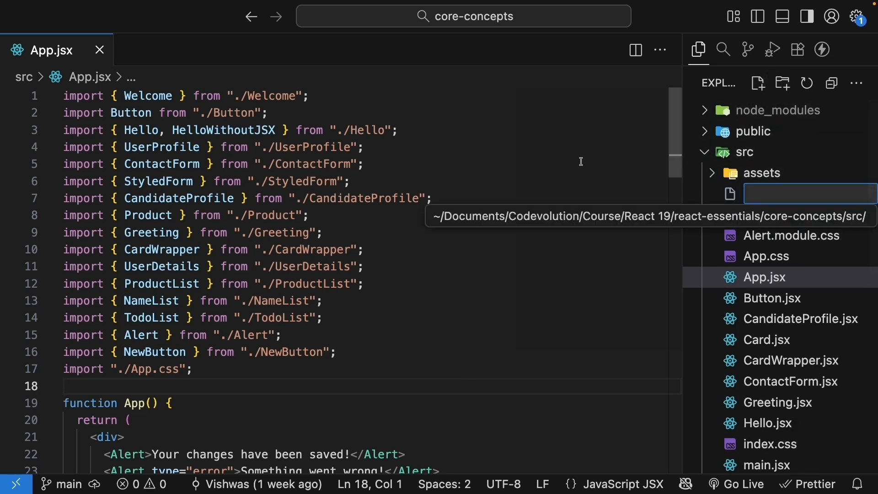
pyautogui.write('CustomBut')
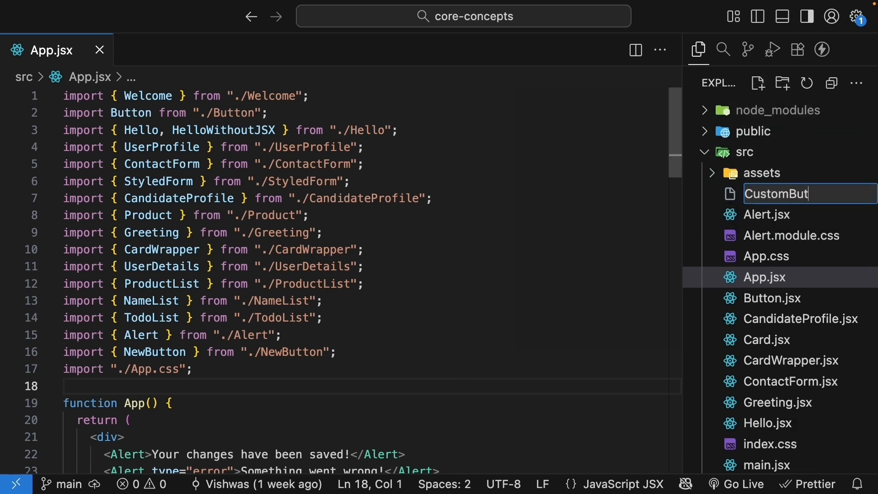
pyautogui.press('Enter')
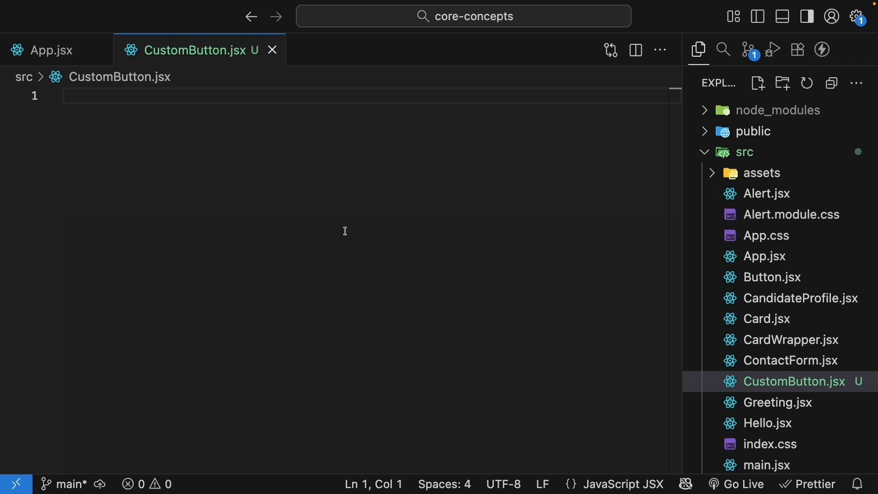
# Write an exported CustomButton arrow component returning a <button>Like</button>
pyautogui.write('export const')
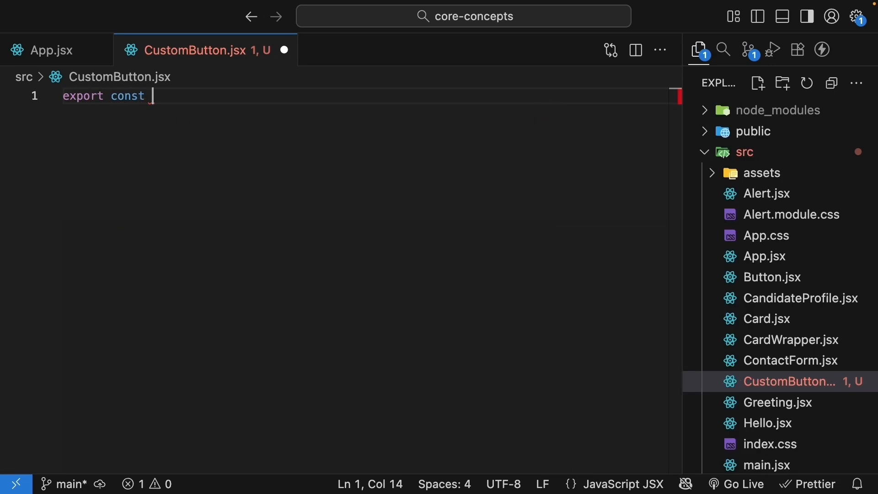
pyautogui.write('CustomButton')
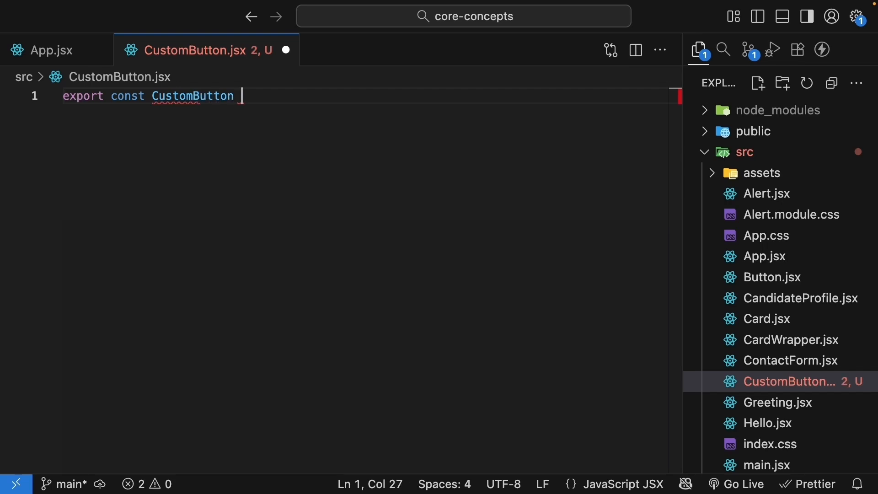
pyautogui.write('= () => {}')
pyautogui.write('return <button>Like</button>;')
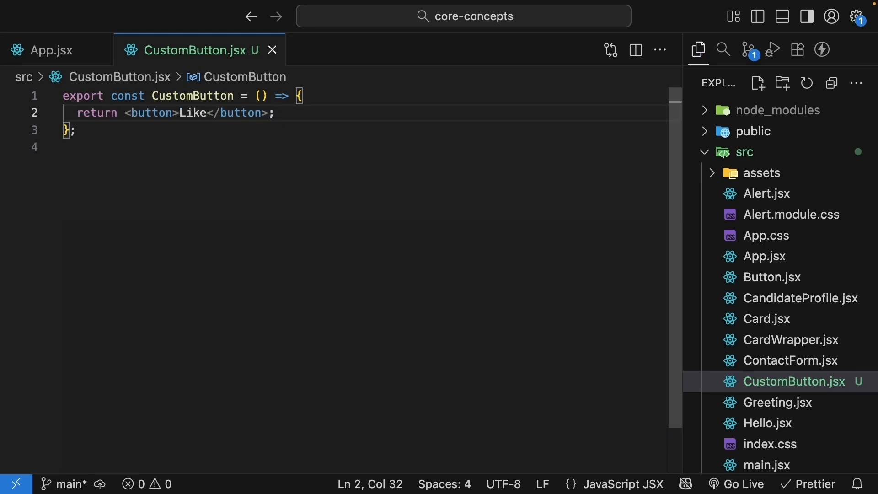
# Import CustomButton from ./CustomButton at the top of App.jsx
pyautogui.click(51, 49)
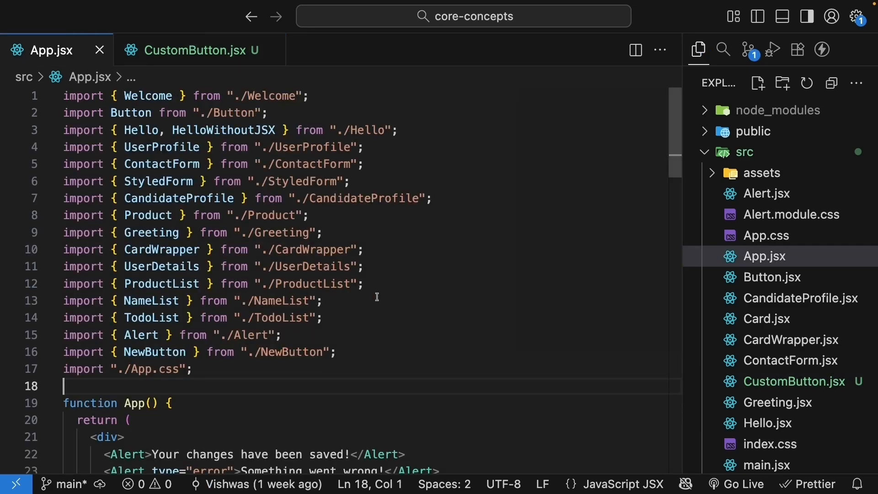
pyautogui.write('import { CustomButton } from "./CustomButton";')
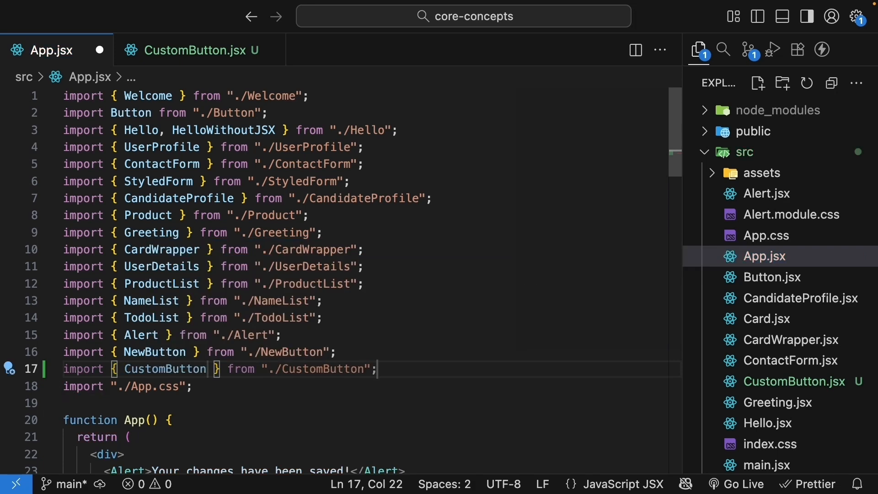
pyautogui.scroll(-3)
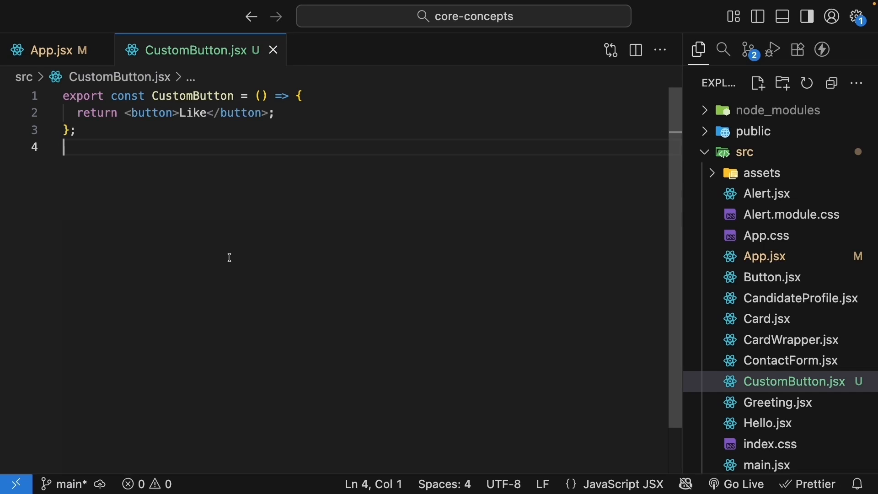
pyautogui.moveTo(306, 101)
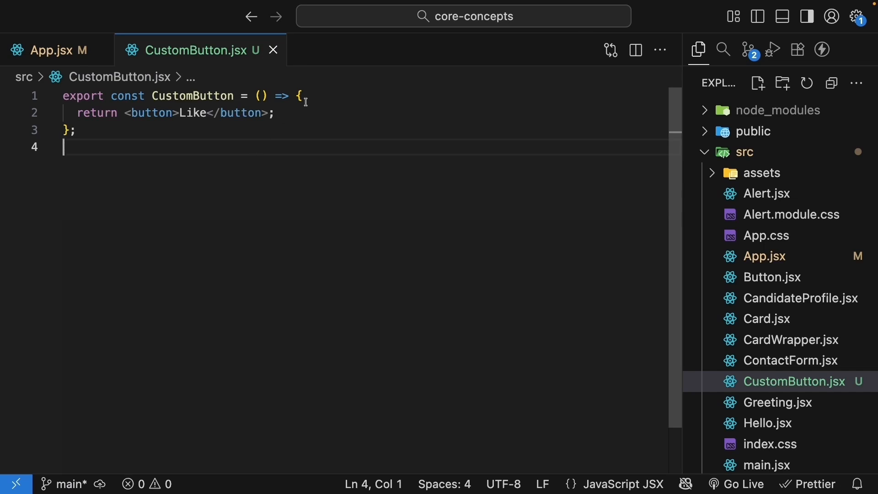
# Define const handleClick that alerts "Thanks for liking!" inside CustomButton
pyautogui.write('const')
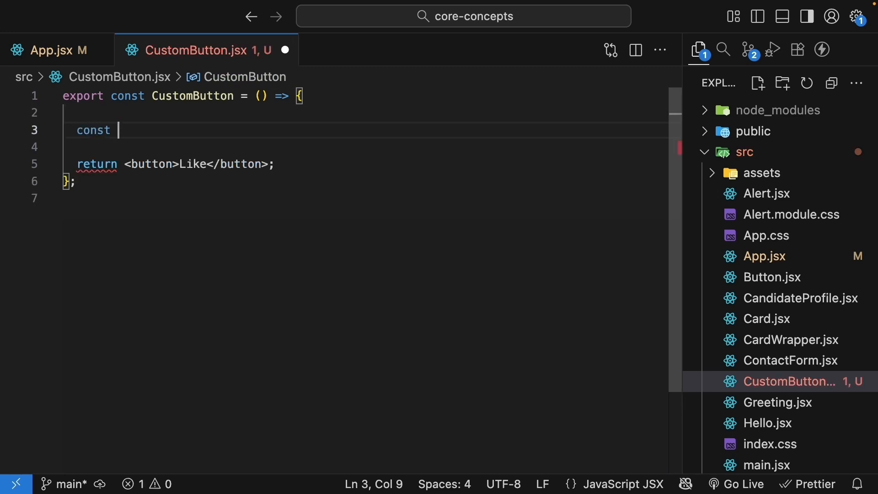
pyautogui.write('handleClick = () => {')
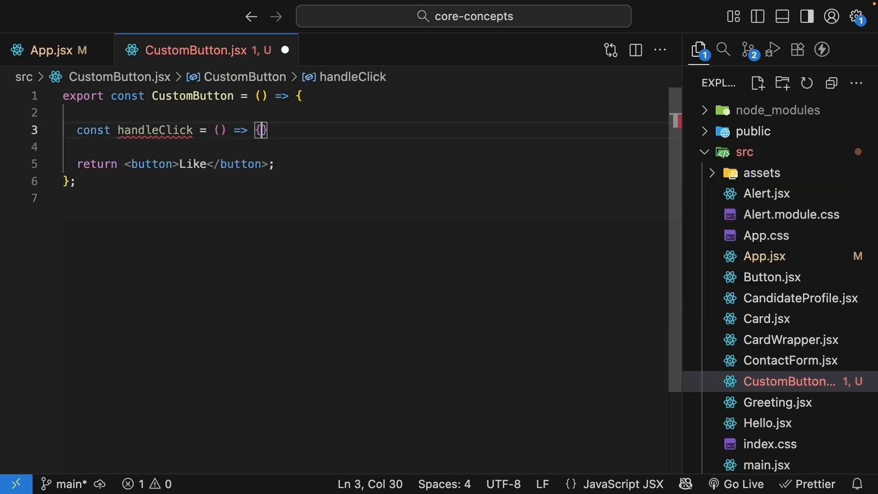
pyautogui.write('alert')
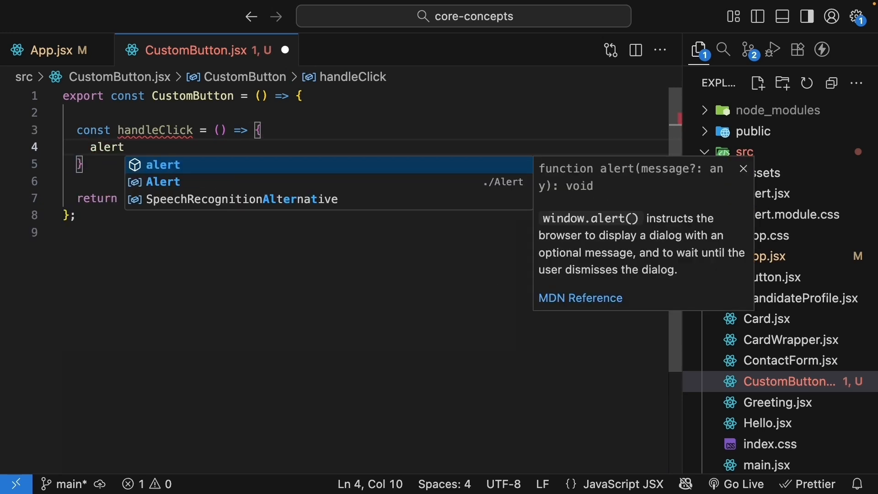
pyautogui.write('("Thanks for liking!");')
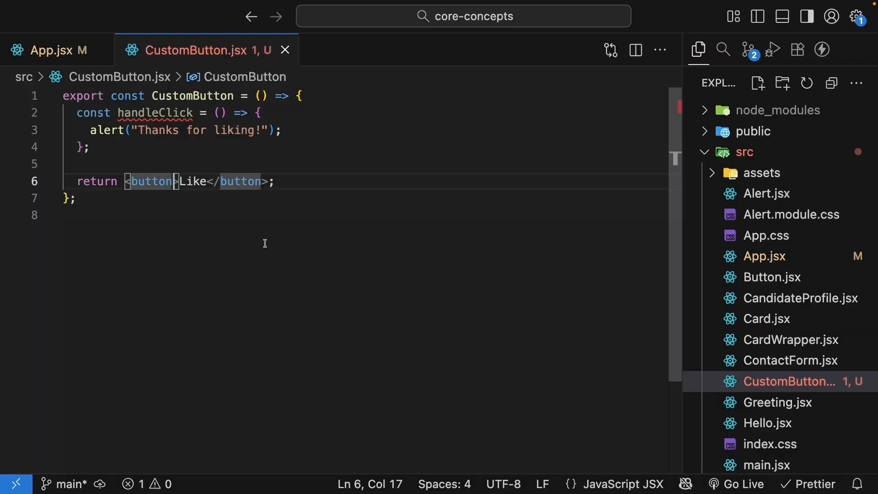
# Wire the button's onClick to handleClick
pyautogui.write('onClick')
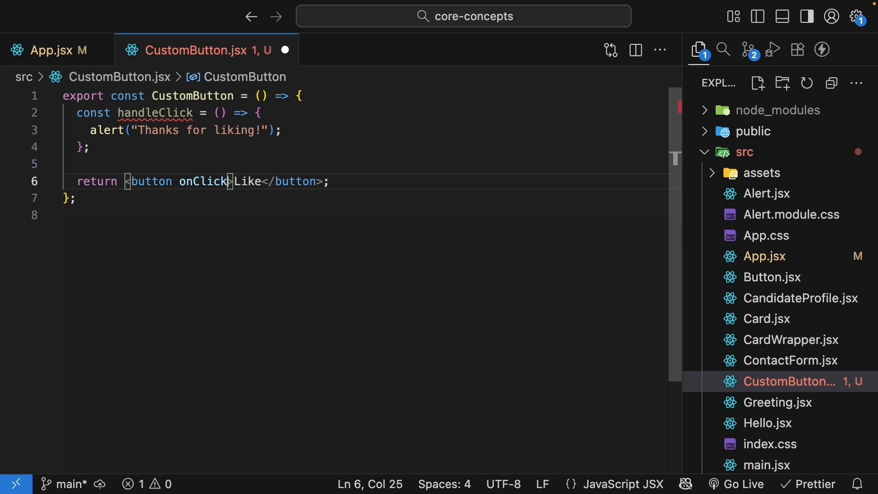
pyautogui.write('=')
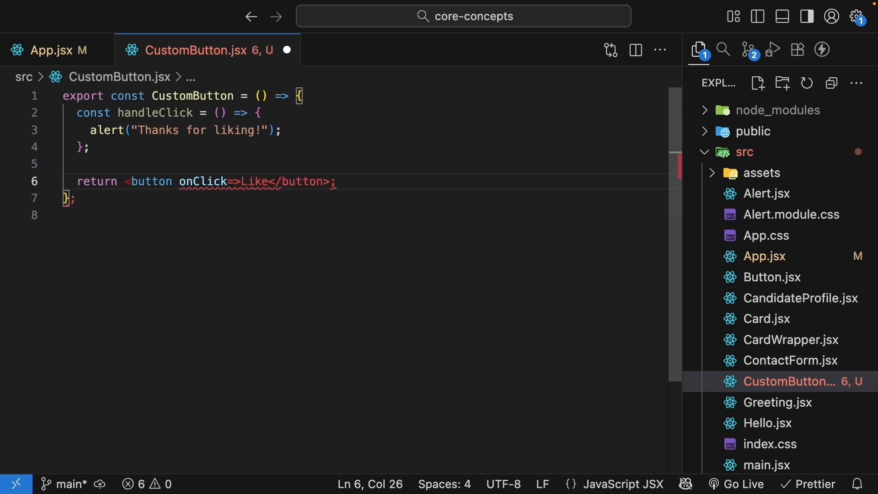
pyautogui.write('{handle')
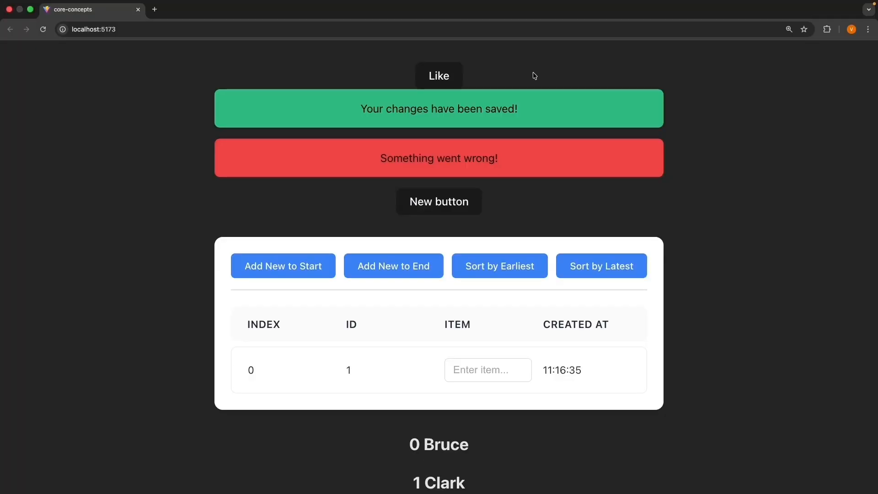
# Try the Like button at localhost:5173, then select handleClick back in the editor
pyautogui.click(438, 76)
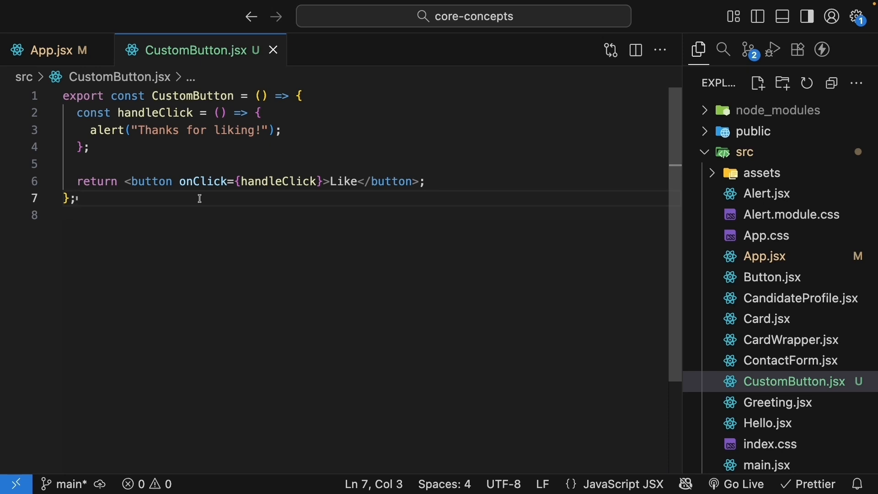
pyautogui.moveTo(185, 150)
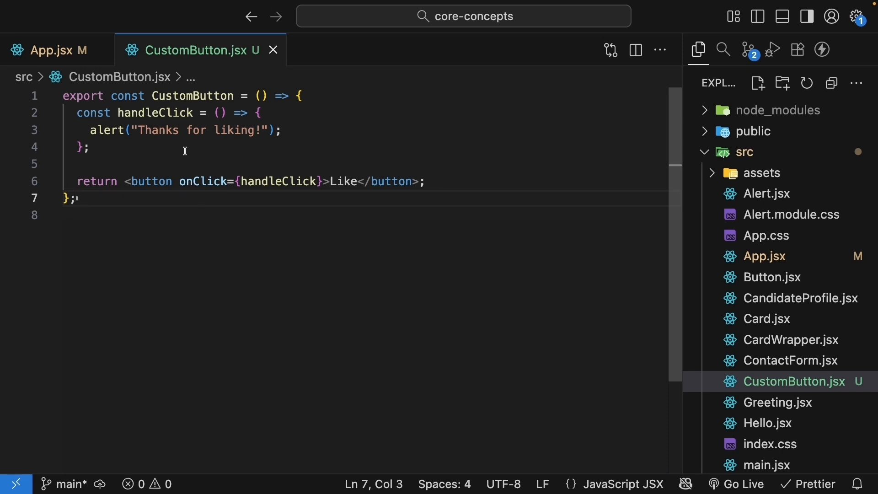
pyautogui.doubleClick(155, 112)
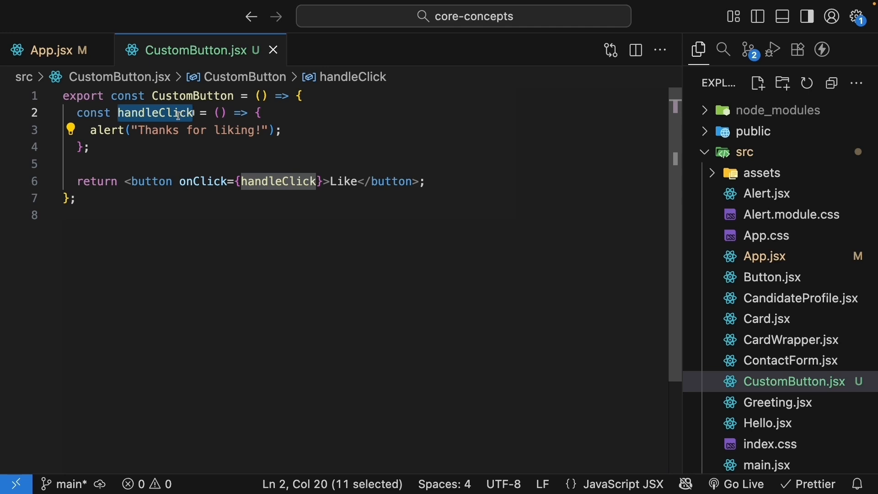
pyautogui.click(427, 181)
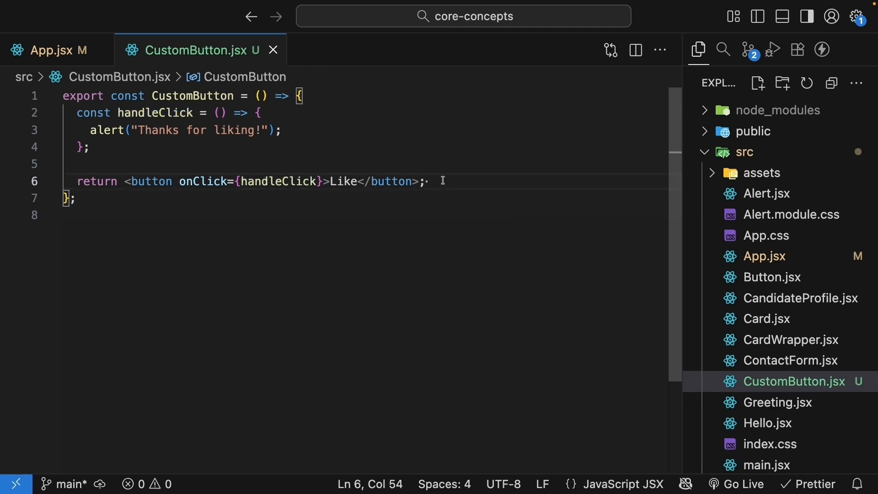
# Swap onClick to an inline arrow function alerting "Thanks for liking!" and test Like in Chrome
pyautogui.moveTo(78, 112); pyautogui.dragTo(90, 146)
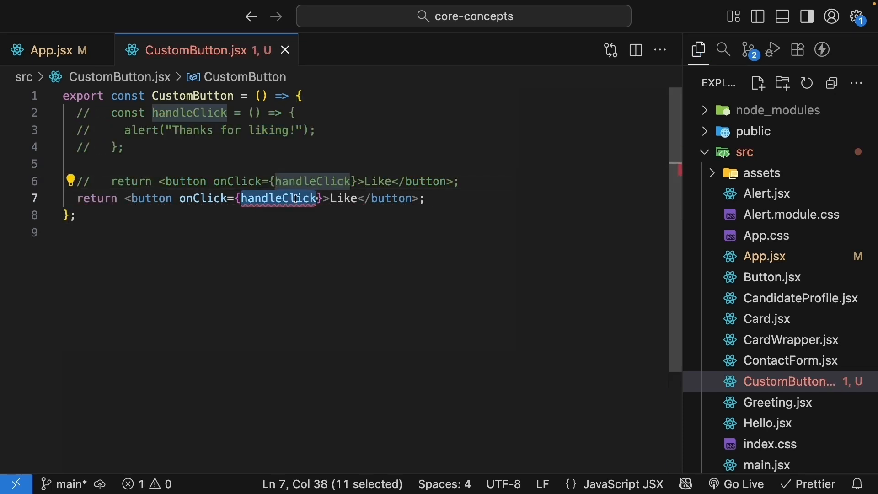
pyautogui.write('() =>')
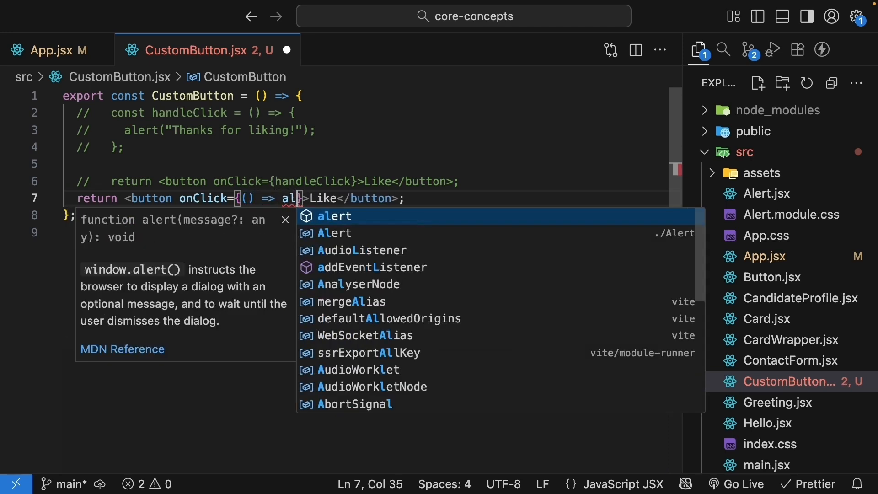
pyautogui.write('alert("Thanks for')
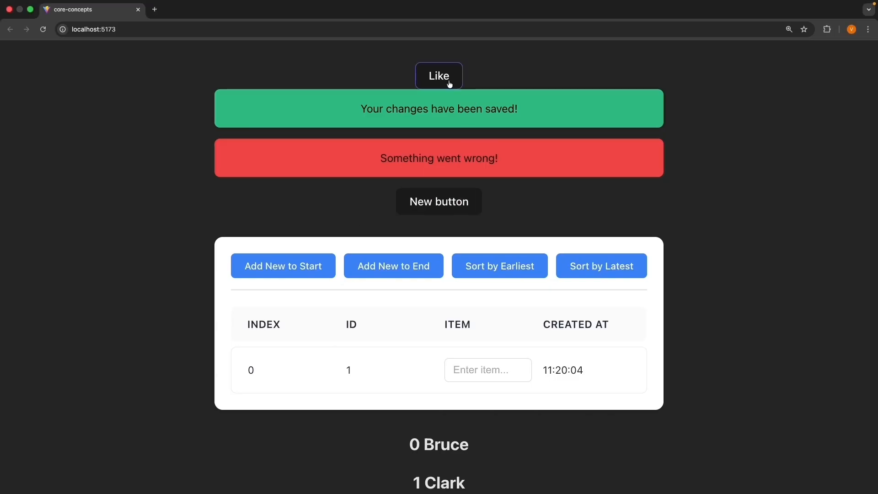
pyautogui.click(438, 76)
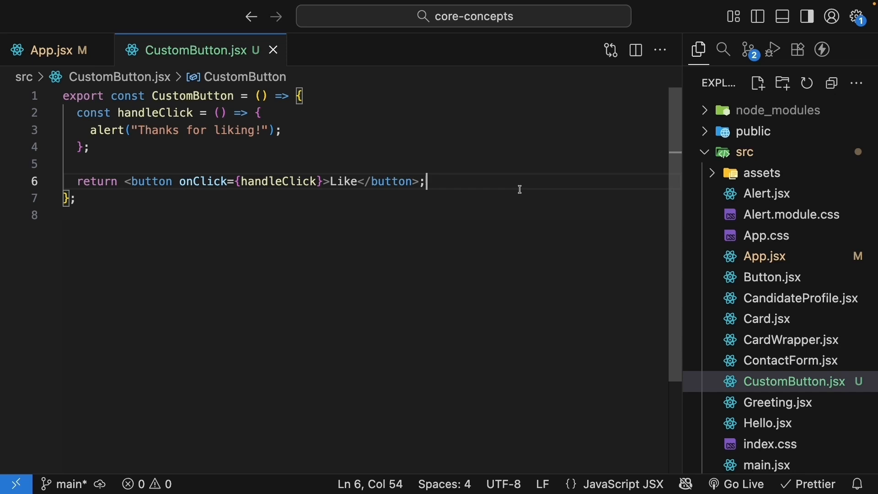
pyautogui.moveTo(276, 230)
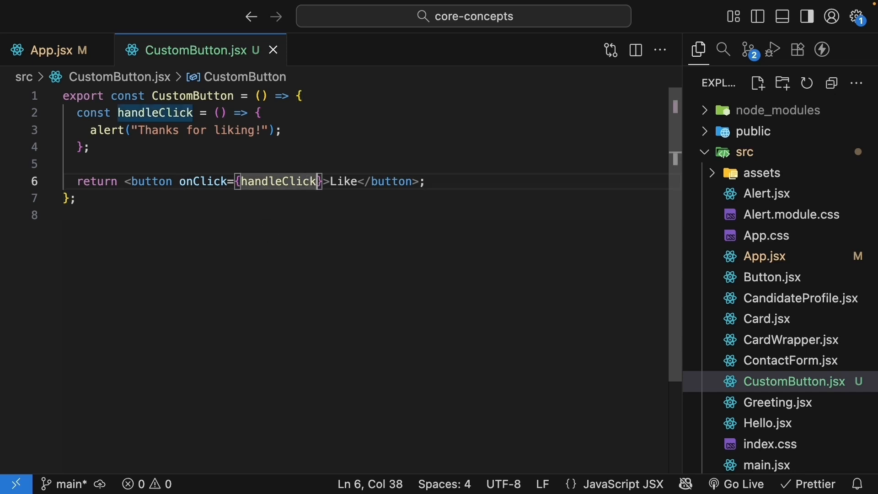
pyautogui.write('()')
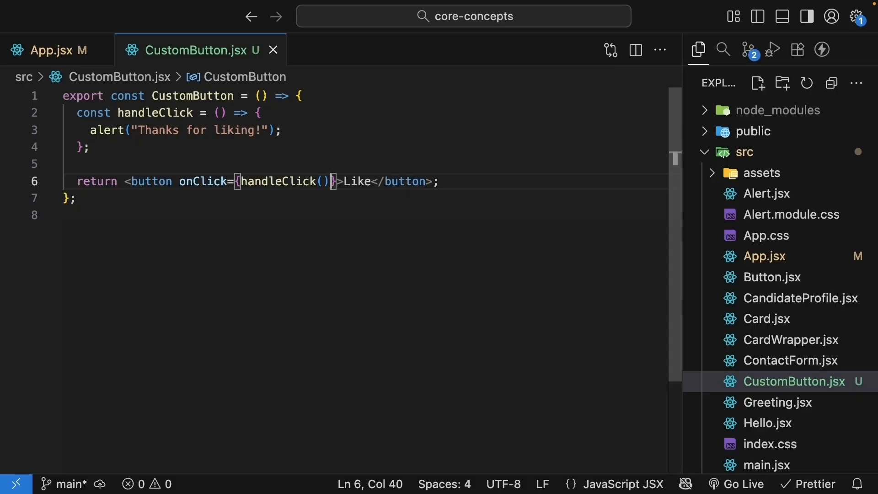
pyautogui.press('Backspace')
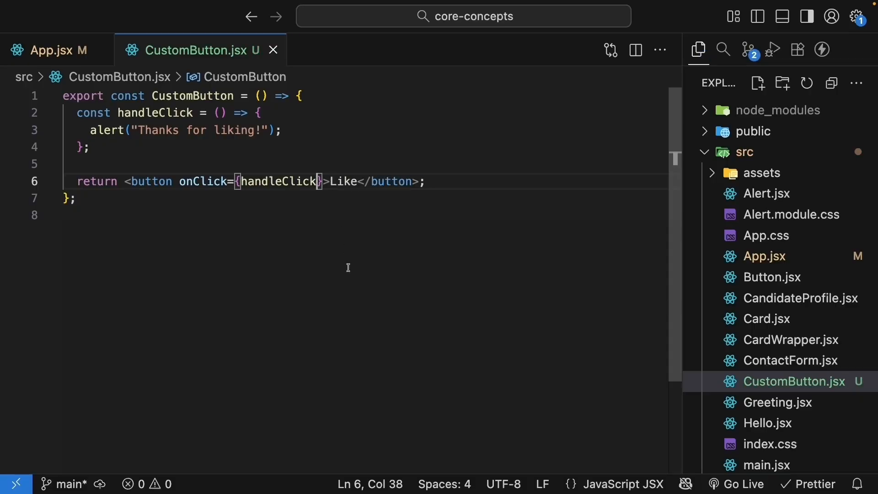
pyautogui.click(74, 214)
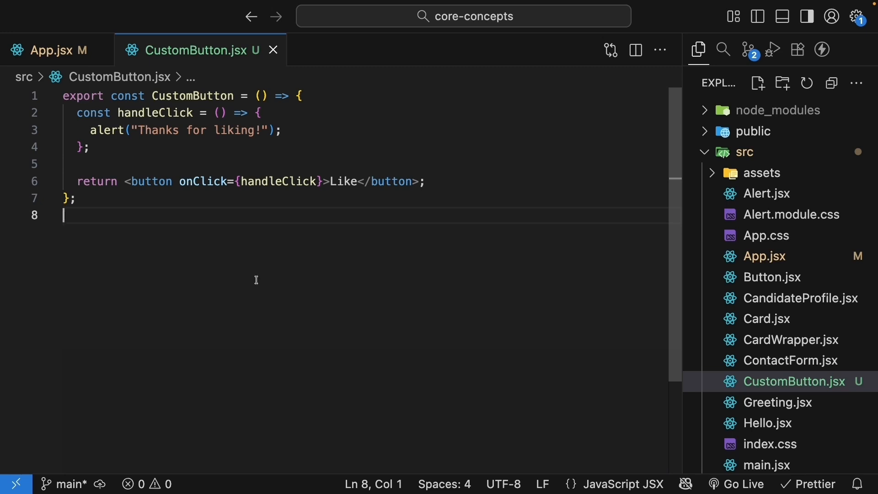
pyautogui.moveTo(235, 201)
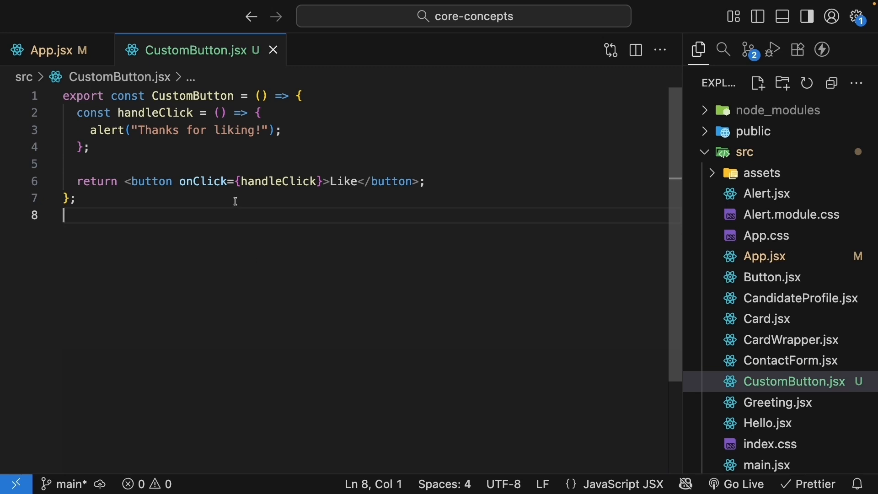
# Give handleClick an e parameter and log "Clicked element" with e.target
pyautogui.click(220, 112)
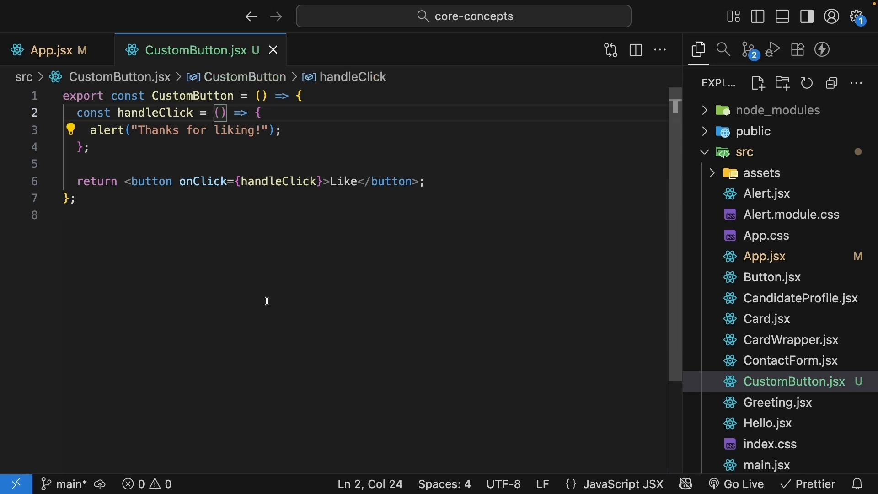
pyautogui.write('e')
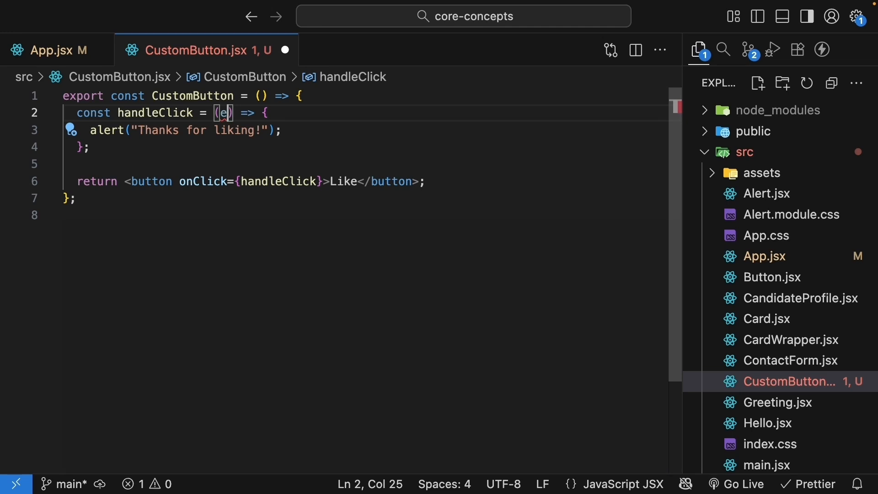
pyautogui.write('console.log(first)')
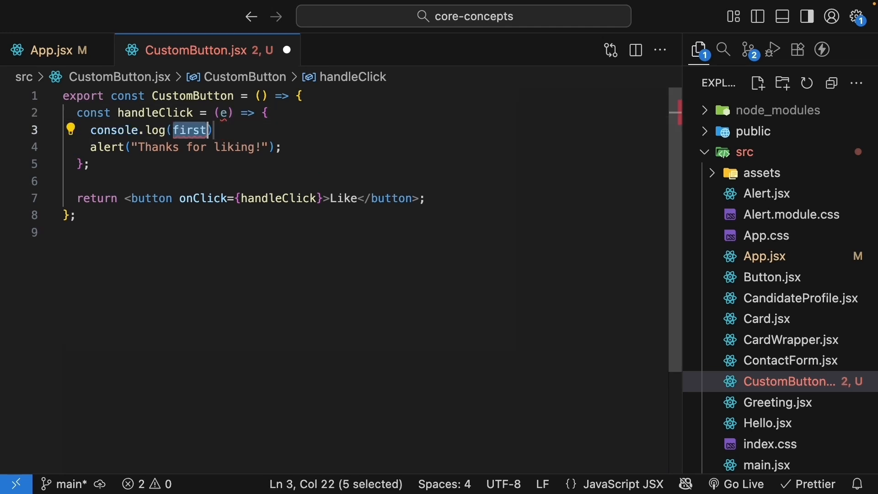
pyautogui.write('"Clicked el"')
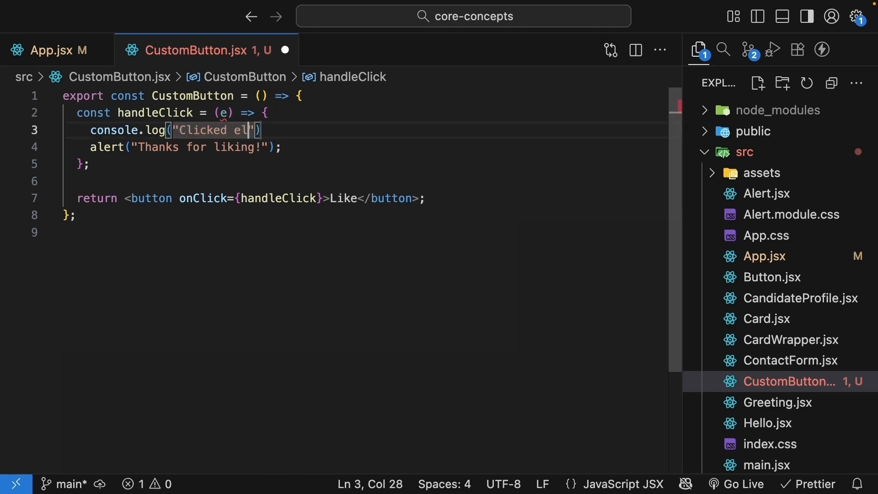
pyautogui.write('ement", e.target')
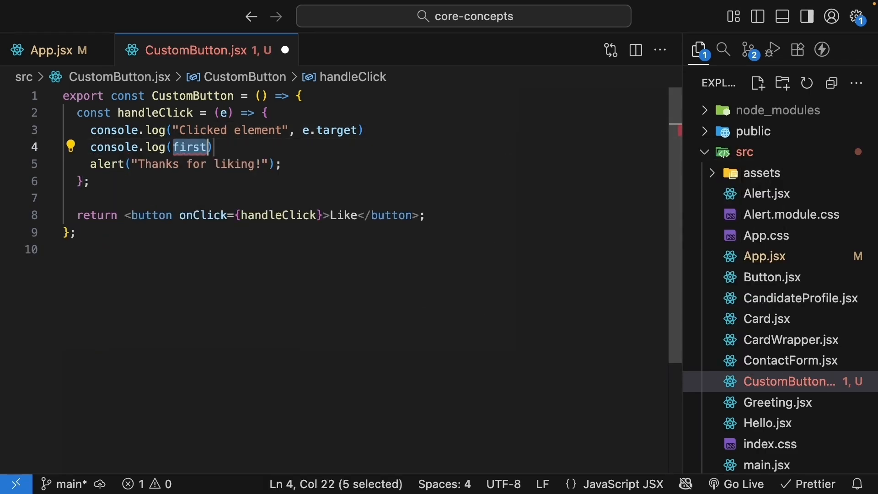
# Log "Click coordinates" with e.clientX and e.clientY
pyautogui.write('"Click c"')
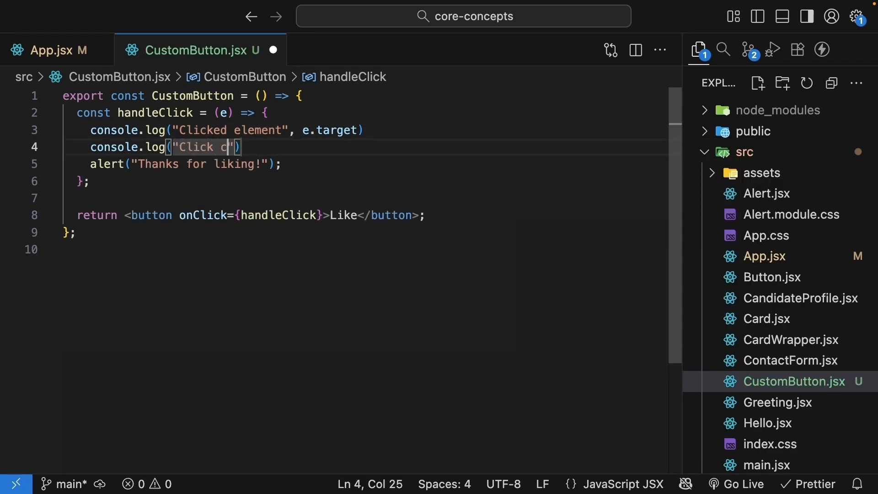
pyautogui.write('oordinates",')
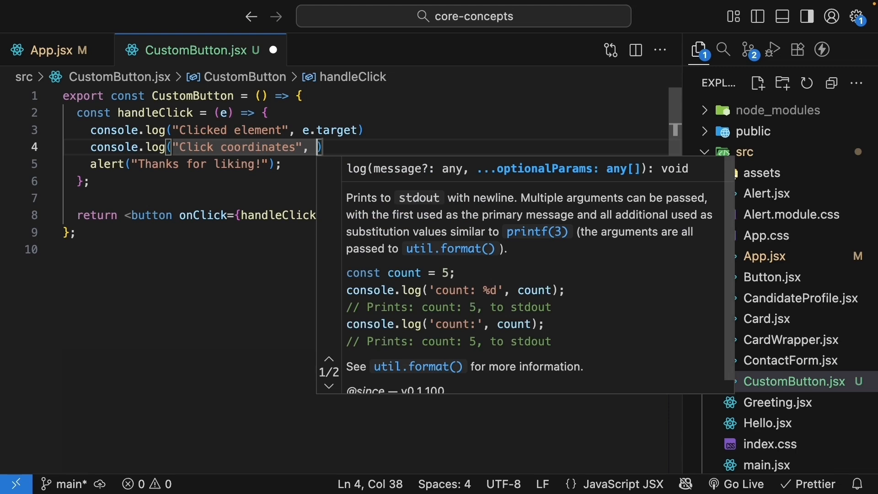
pyautogui.write('e.client')
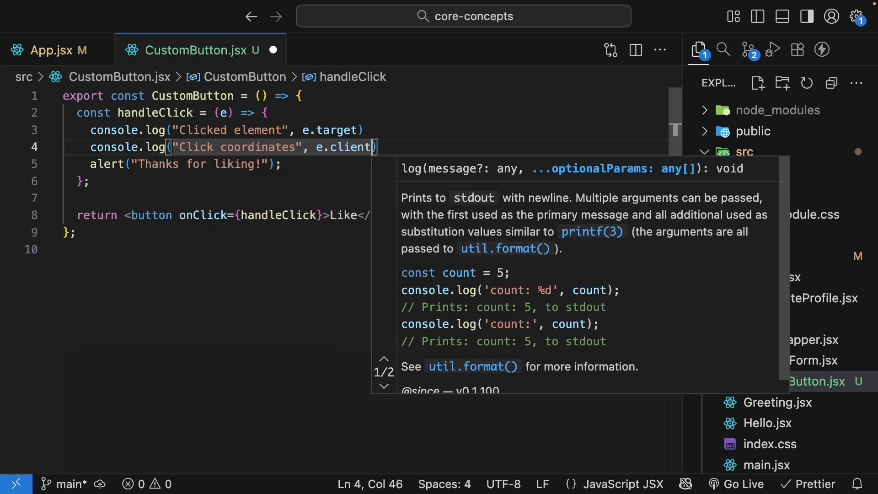
pyautogui.write('X, e.clientY')
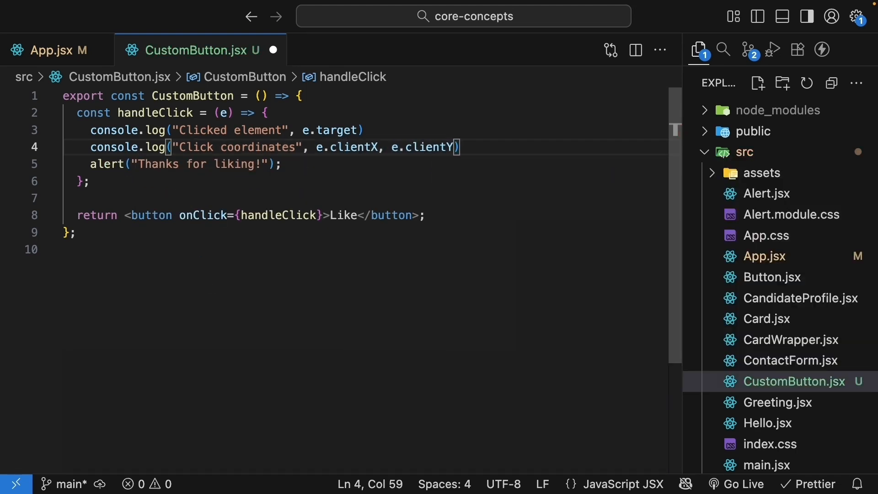
# Log "Which mouse button?" with e.button
pyautogui.write('c')
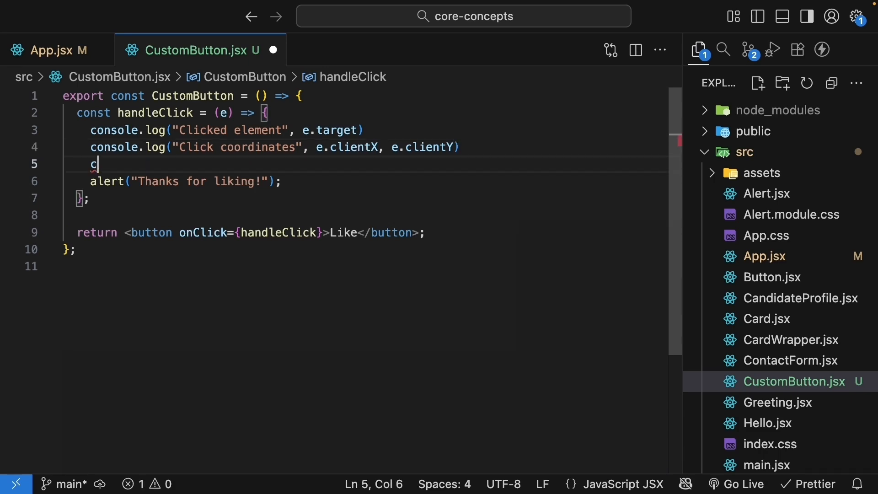
pyautogui.write('onsole.log("first")')
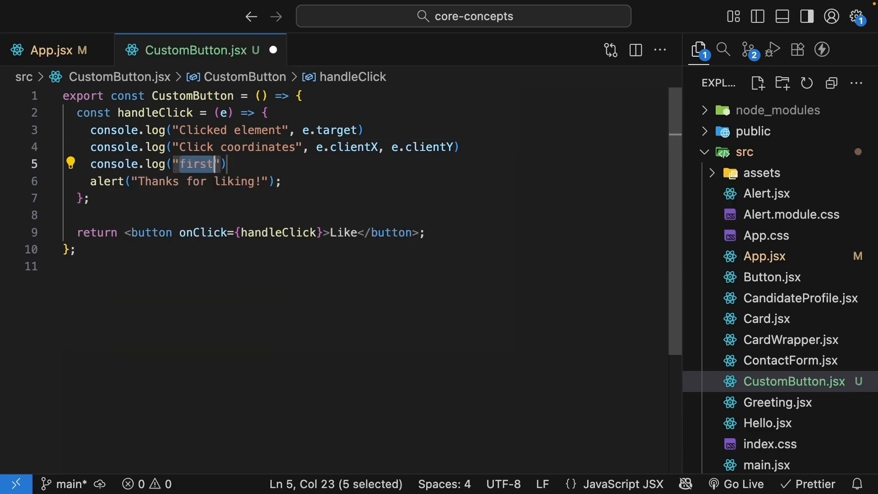
pyautogui.write('Which mouse button?",')
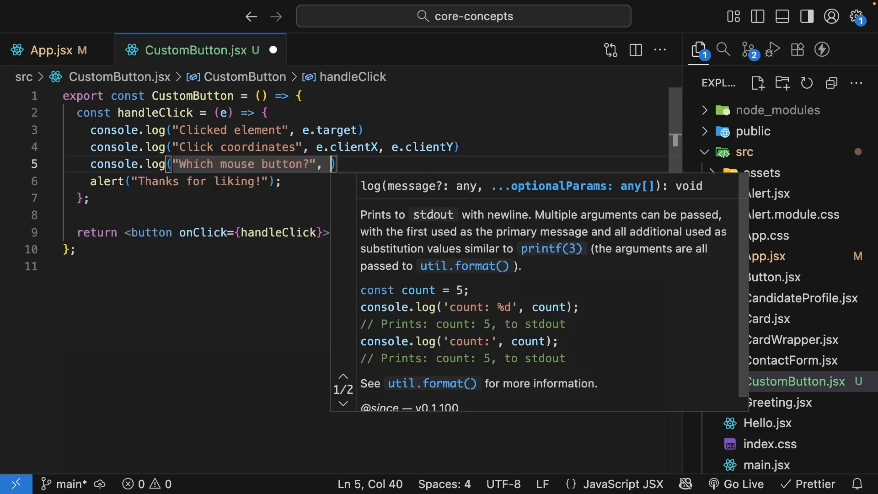
pyautogui.write('e.button')
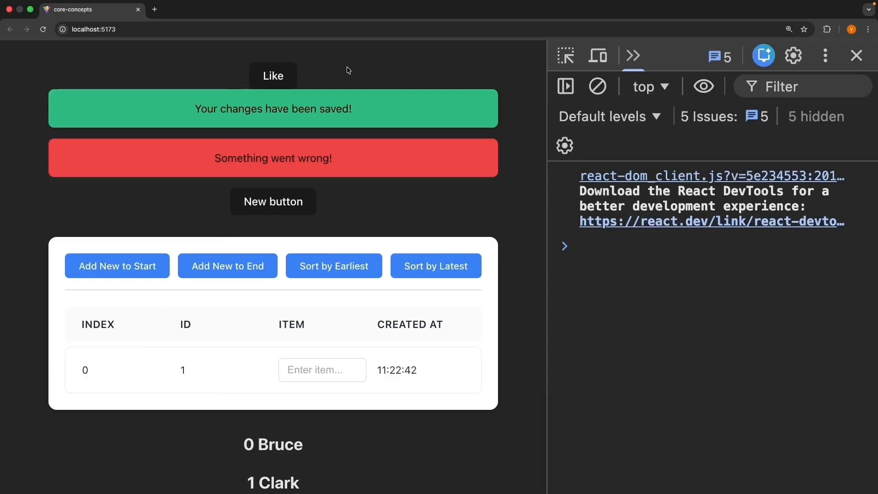
# Click Like in Chrome, dismiss the thanks alert and read the three console logs
pyautogui.click(272, 76)
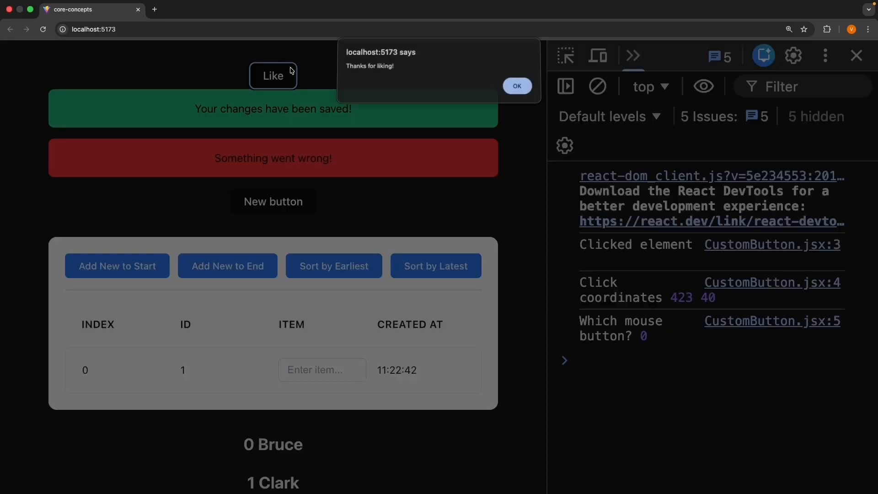
pyautogui.click(516, 86)
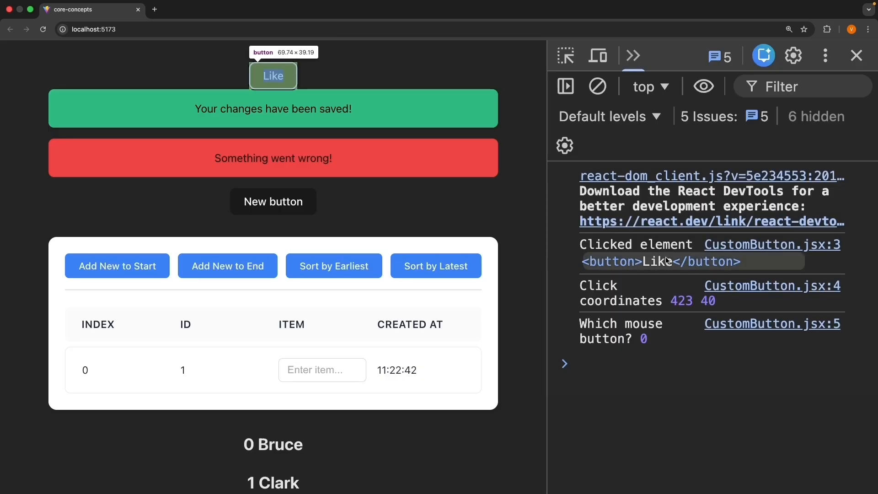
pyautogui.moveTo(615, 312)
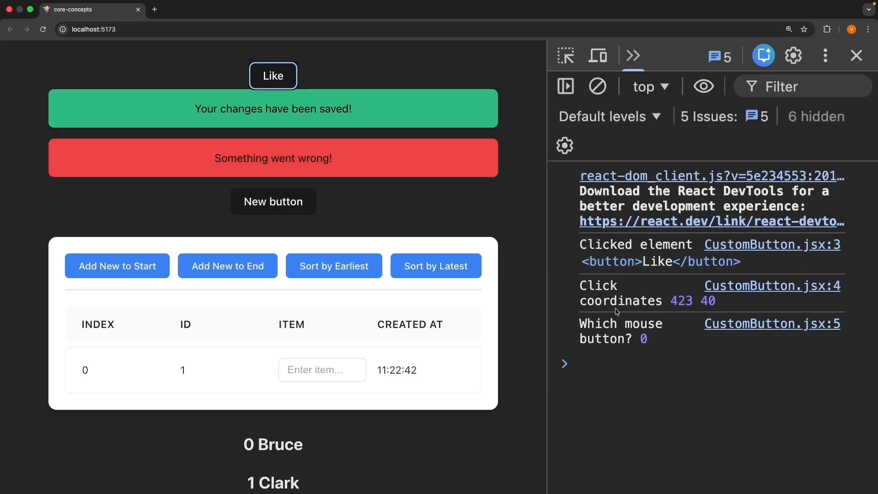
pyautogui.moveTo(702, 309)
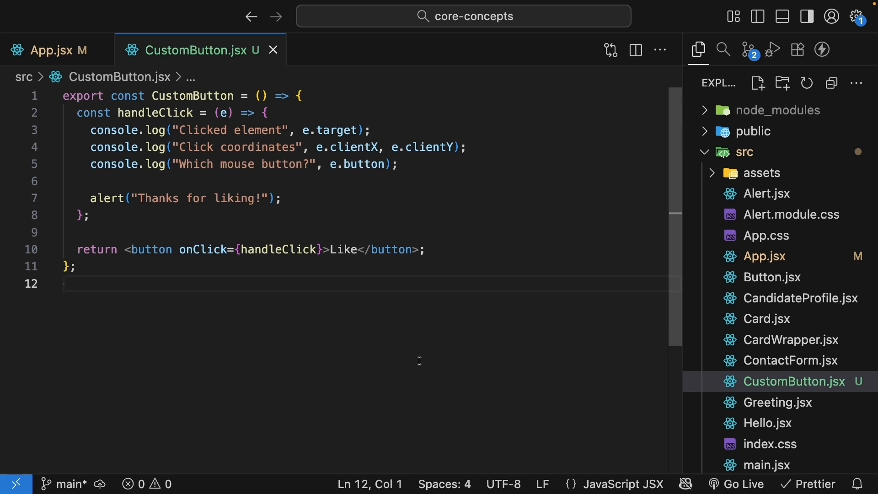
# Add const name = "Codevolution" and destructure { text } in CustomButton's parameters
pyautogui.click(64, 284)
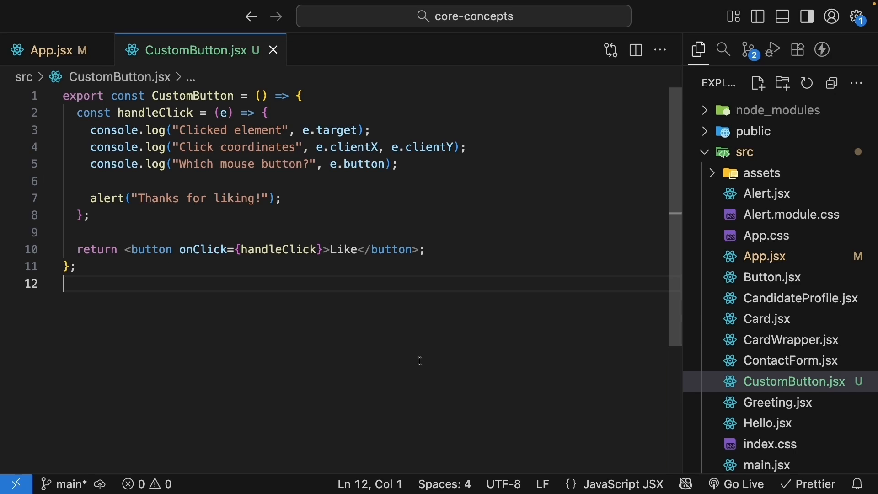
pyautogui.write('const name = "Codevolution";')
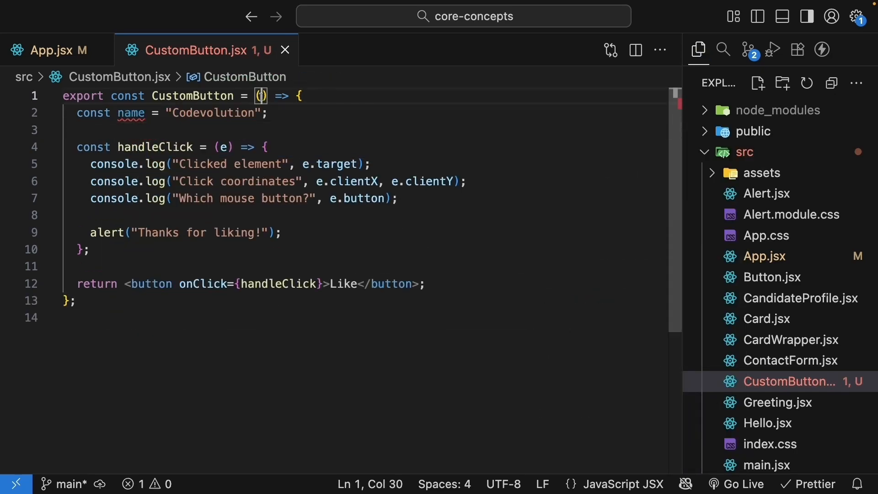
pyautogui.write('{')
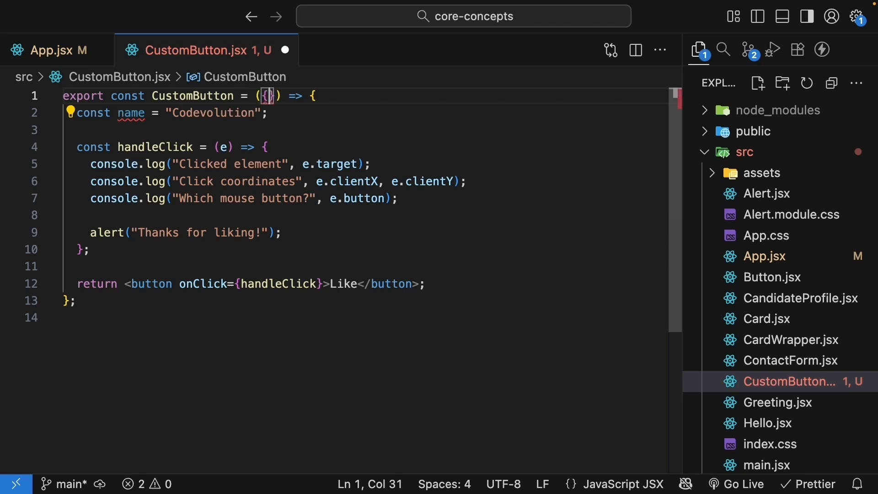
pyautogui.write('text')
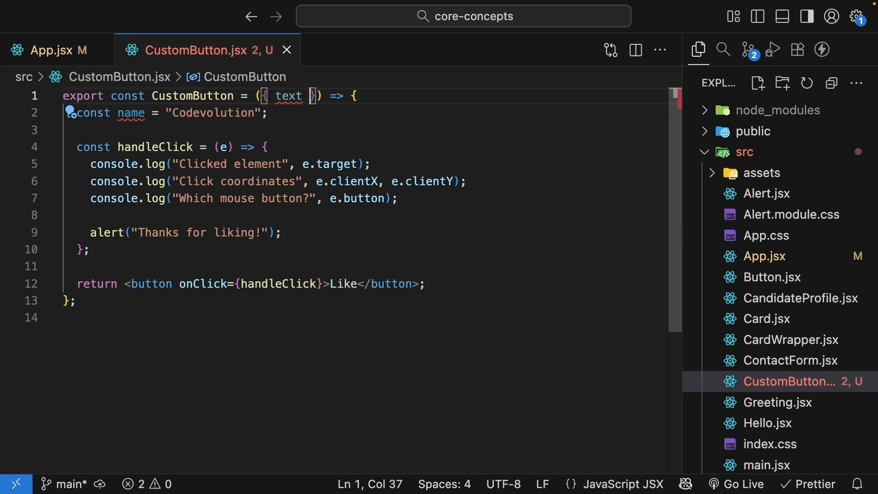
# Replace the hard-coded Like label with {text} and start the new console log
pyautogui.doubleClick(344, 283)
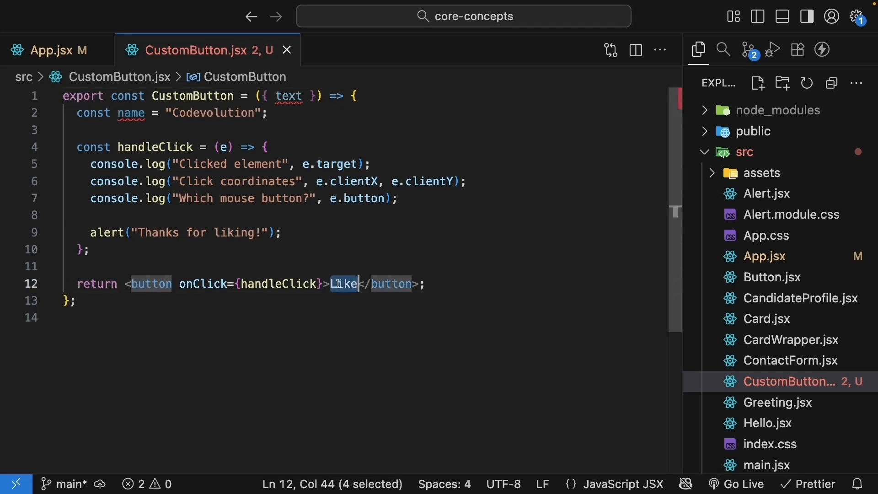
pyautogui.moveTo(348, 328)
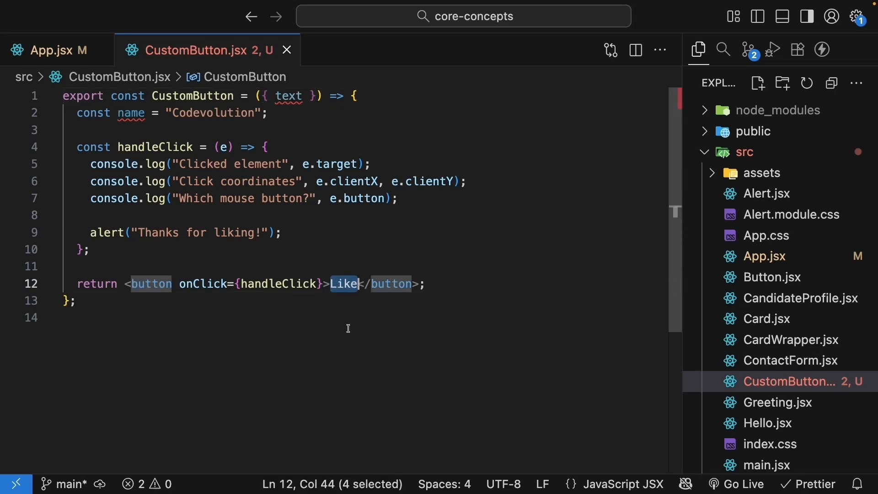
pyautogui.write('{text')
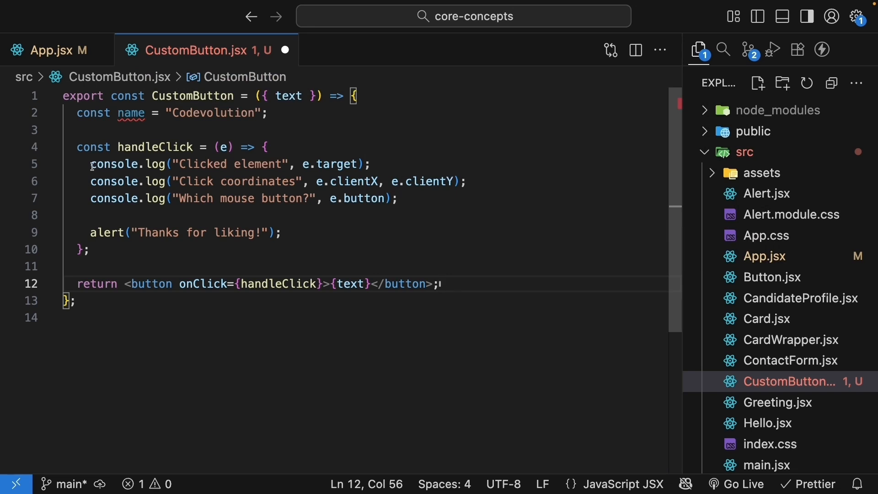
pyautogui.write('cu')
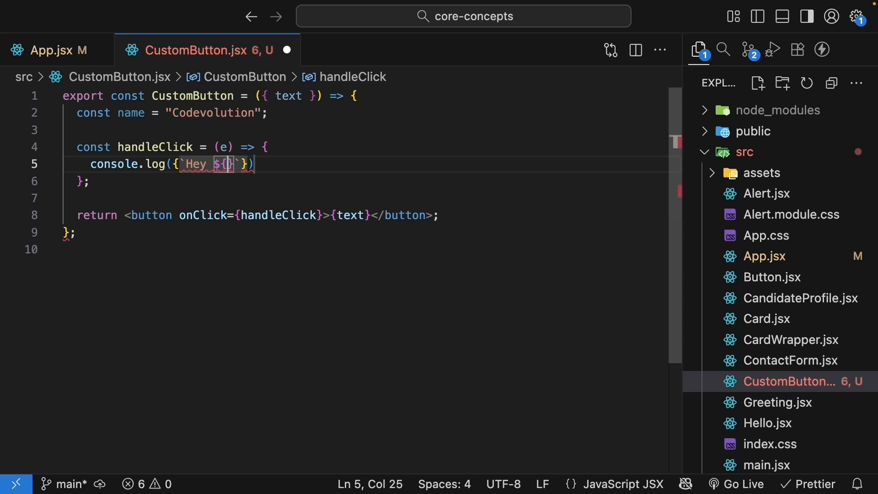
# Make handleClick log `Hey ${name}, you clicked ${text}` without the event parameter
pyautogui.write('name')
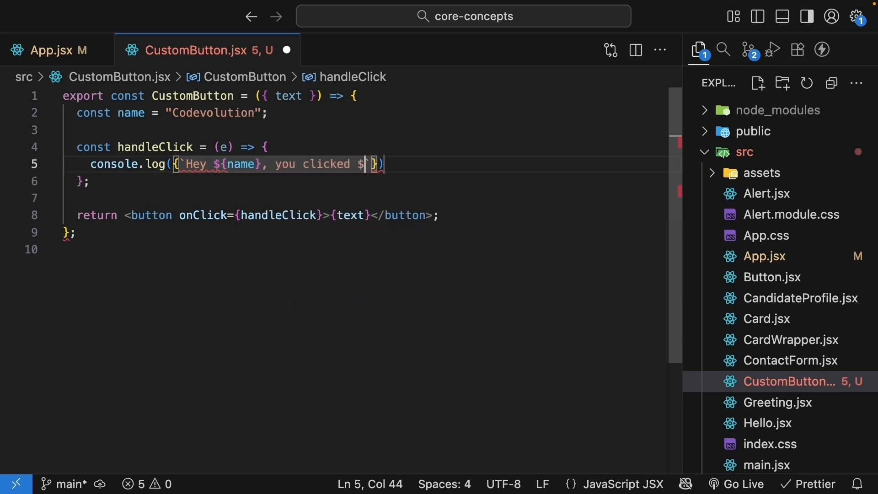
pyautogui.write('{text}')
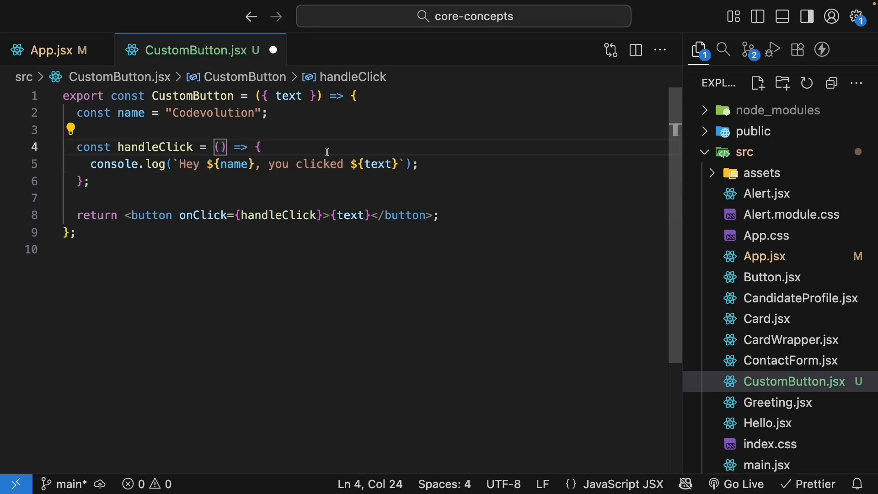
pyautogui.moveTo(54, 49)
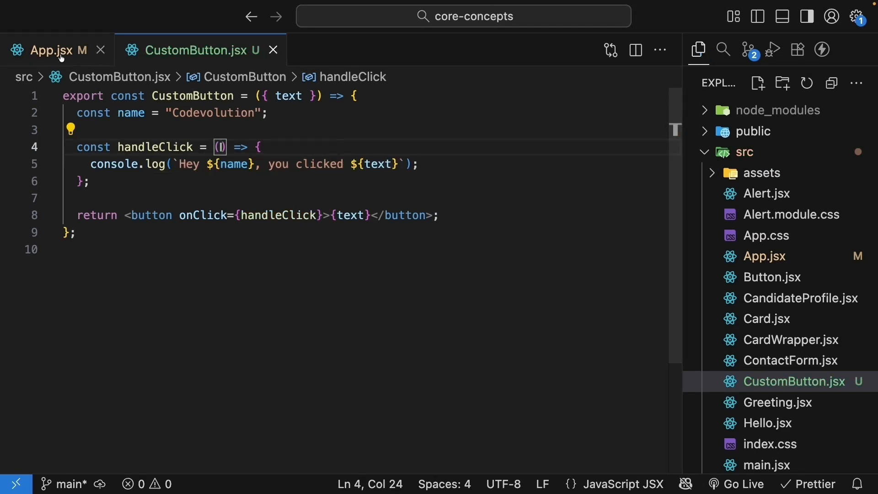
# Render two CustomButtons in App.jsx with text="Like" and text="Bookmark"
pyautogui.click(50, 49)
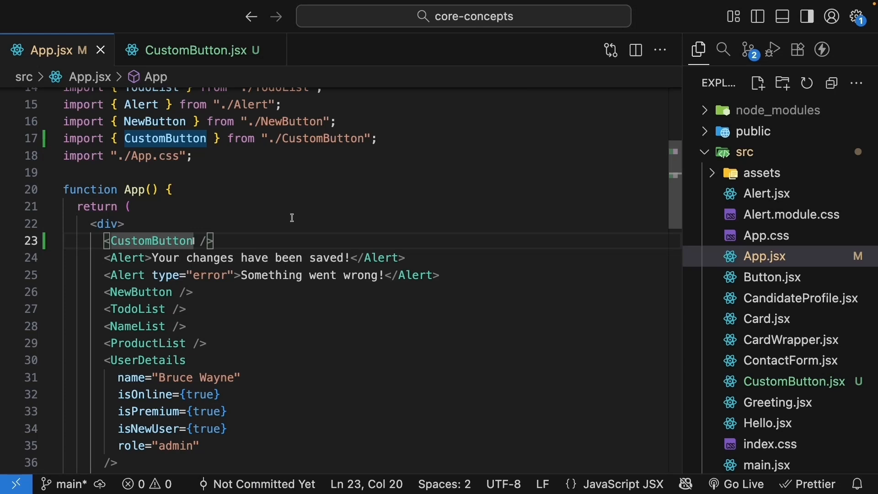
pyautogui.write('tex')
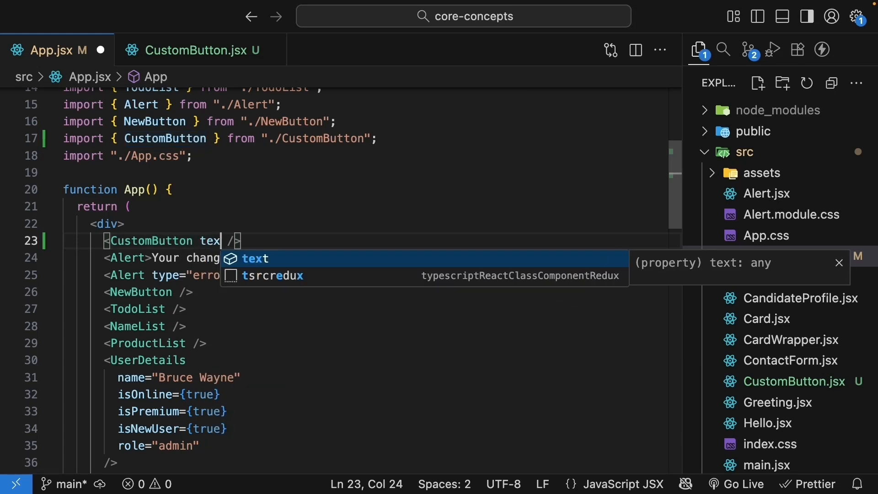
pyautogui.write('="Like"')
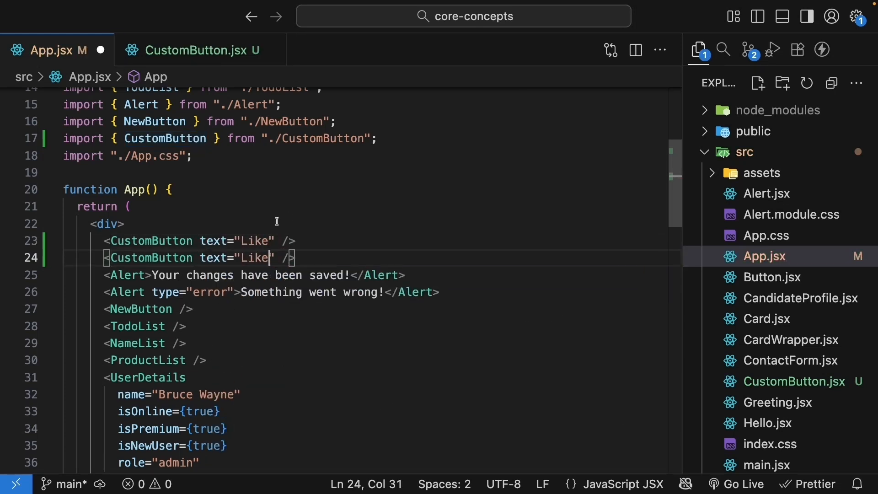
pyautogui.write('Bo')
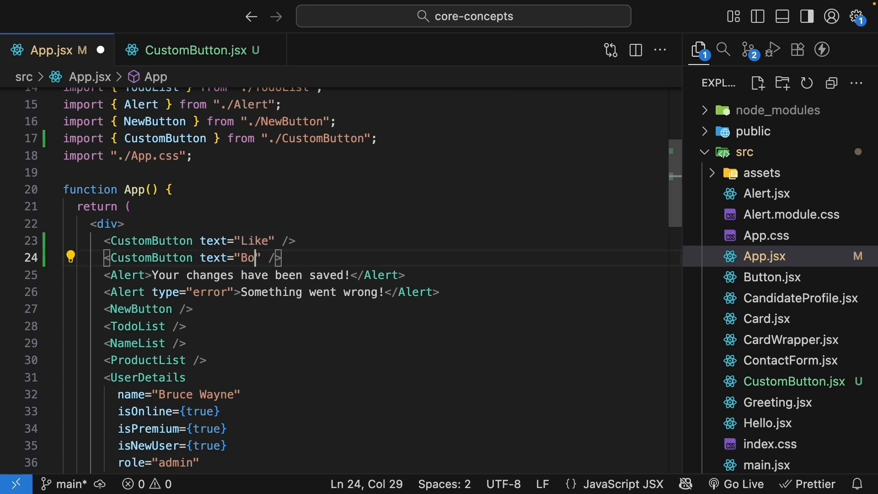
pyautogui.write('okmark')
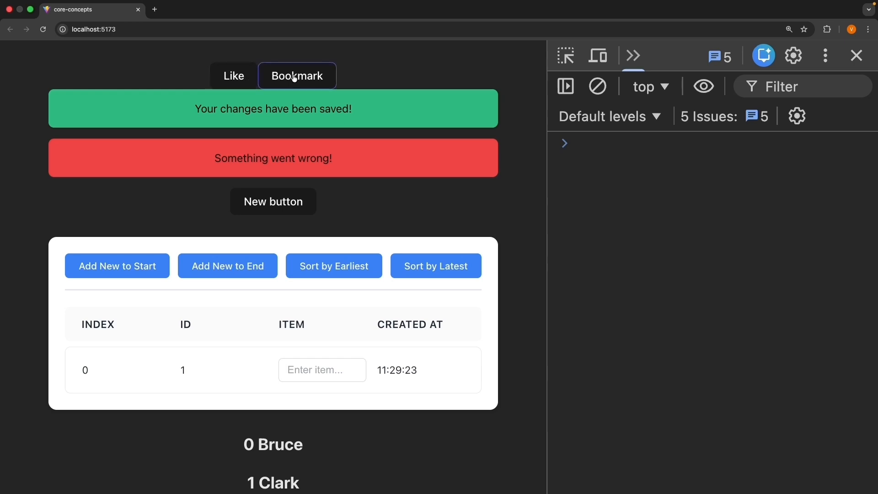
# Trigger the Like button so the console logs 'Hey Codevolution, you clicked Like'
pyautogui.click(233, 76)
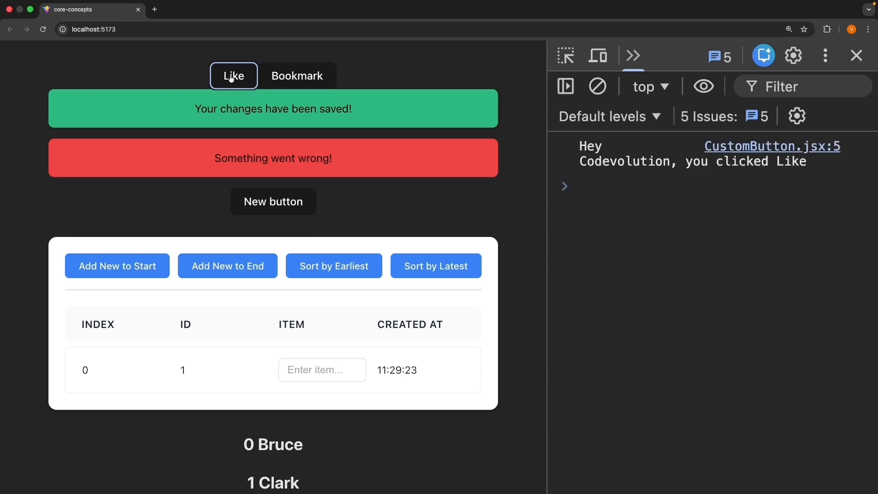
pyautogui.moveTo(781, 165)
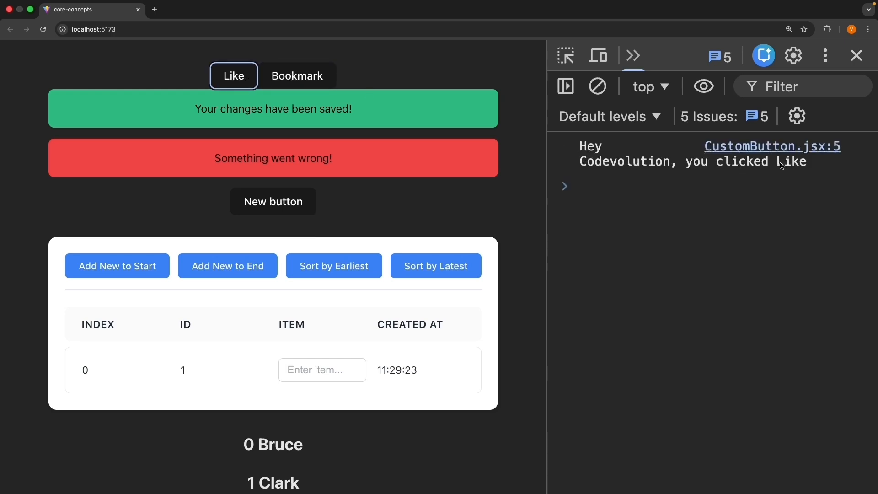
pyautogui.click(297, 76)
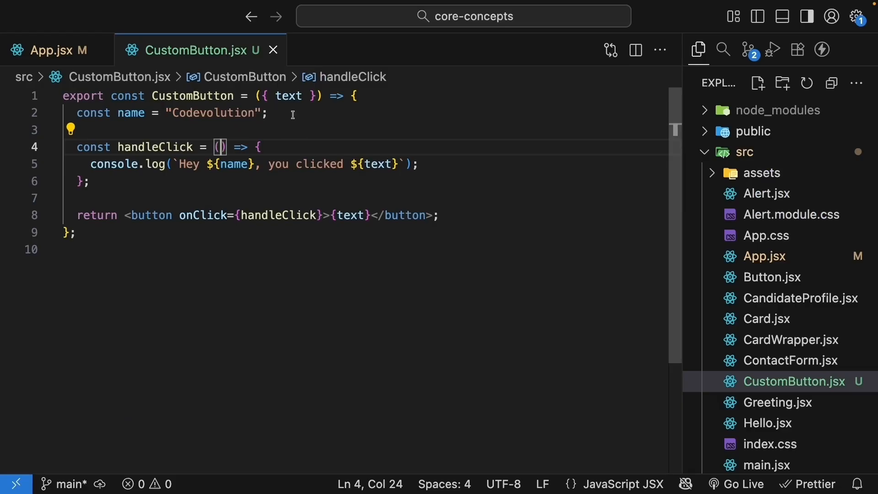
pyautogui.doubleClick(288, 96)
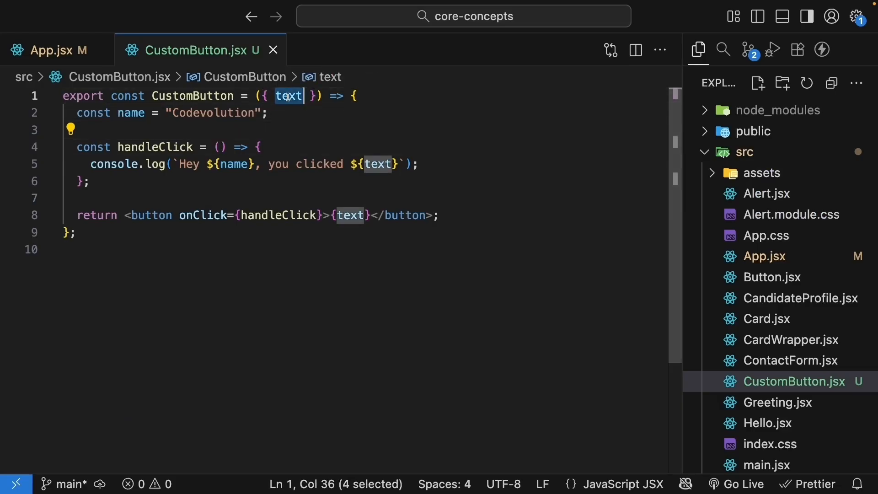
pyautogui.click(259, 147)
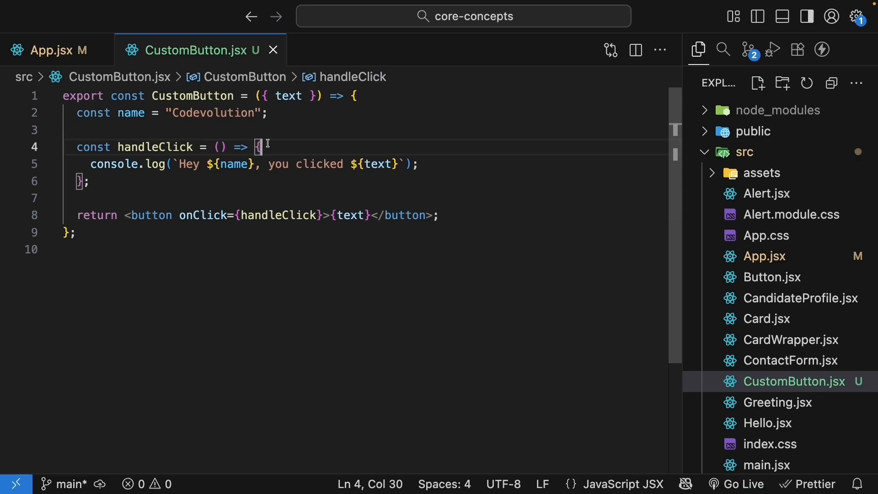